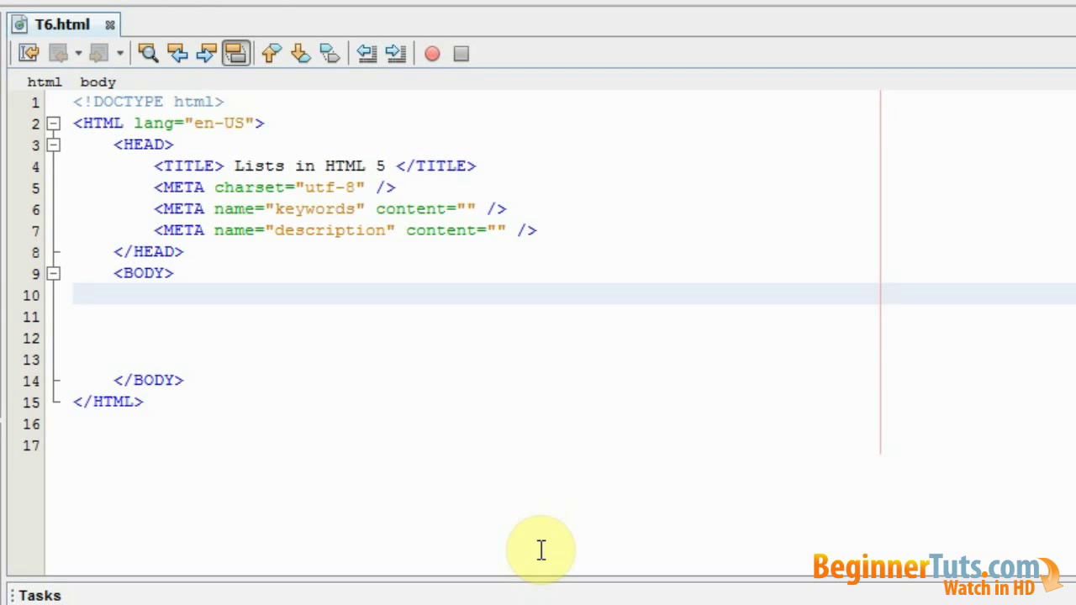
mouse_move(273, 298)
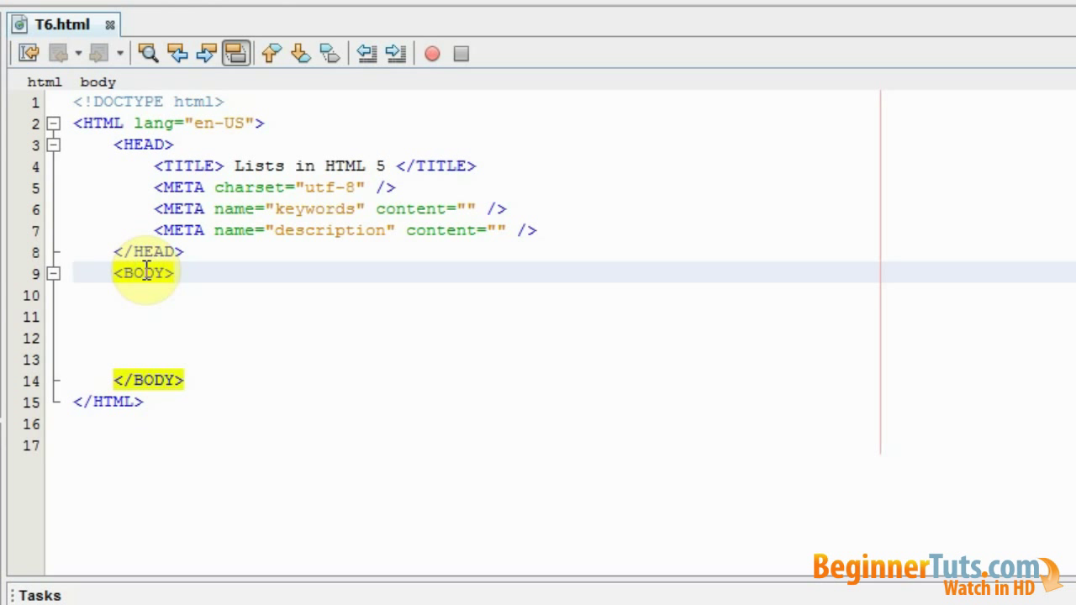
Insert an auto-closed <ul></ul> unordered list inside the empty page body
left_click(134, 272)
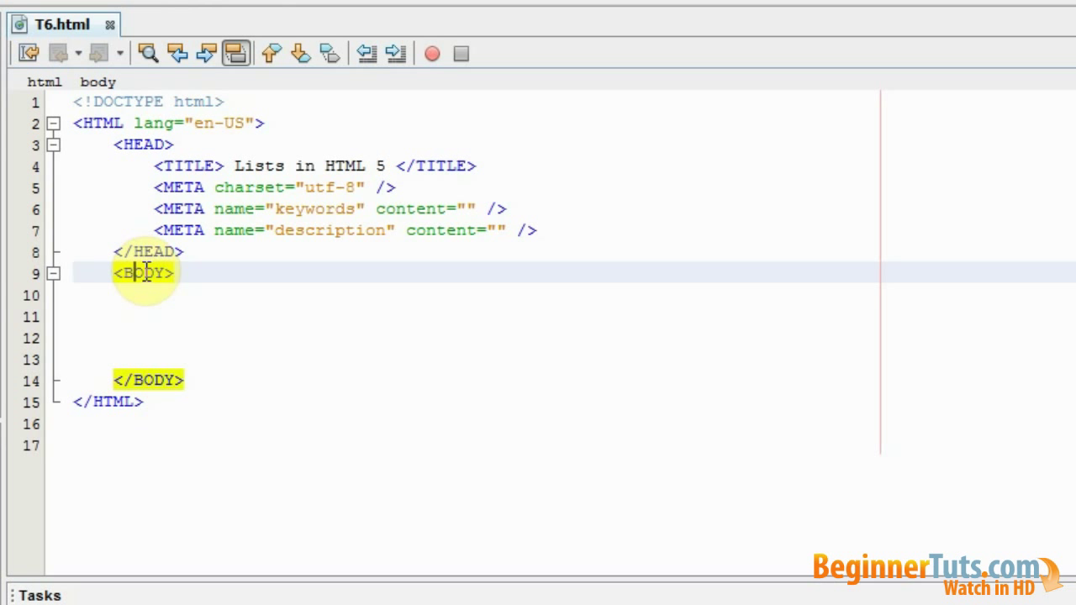
type("<")
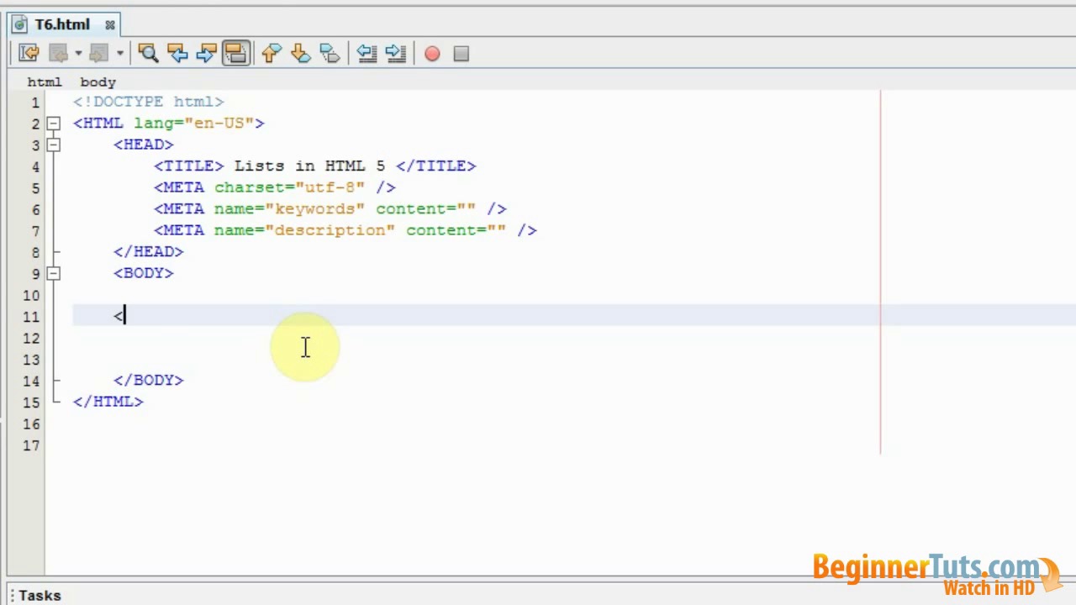
type("ul>")
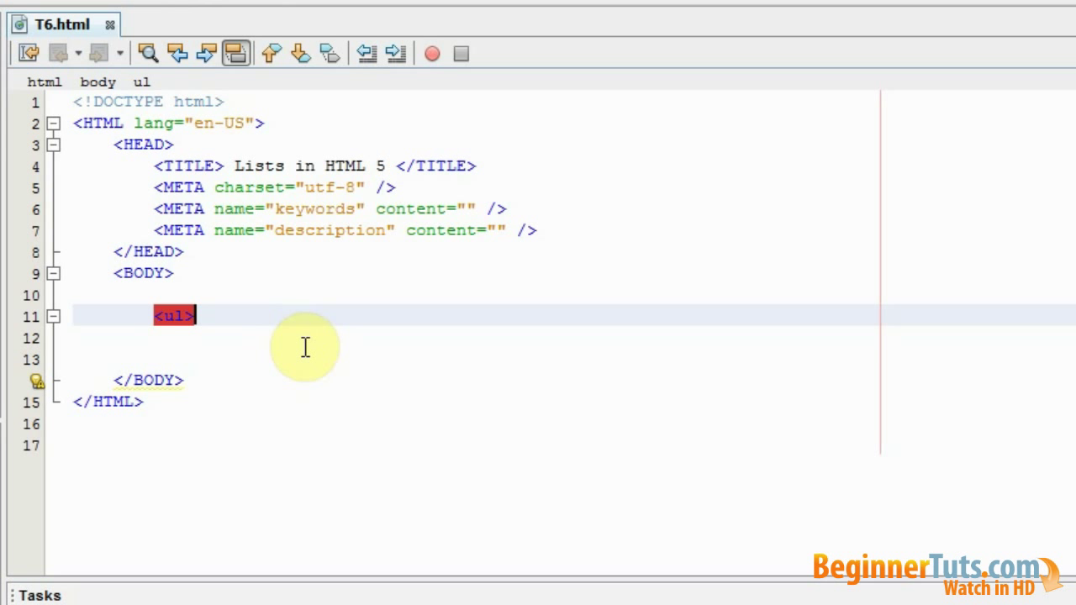
type("</ul>")
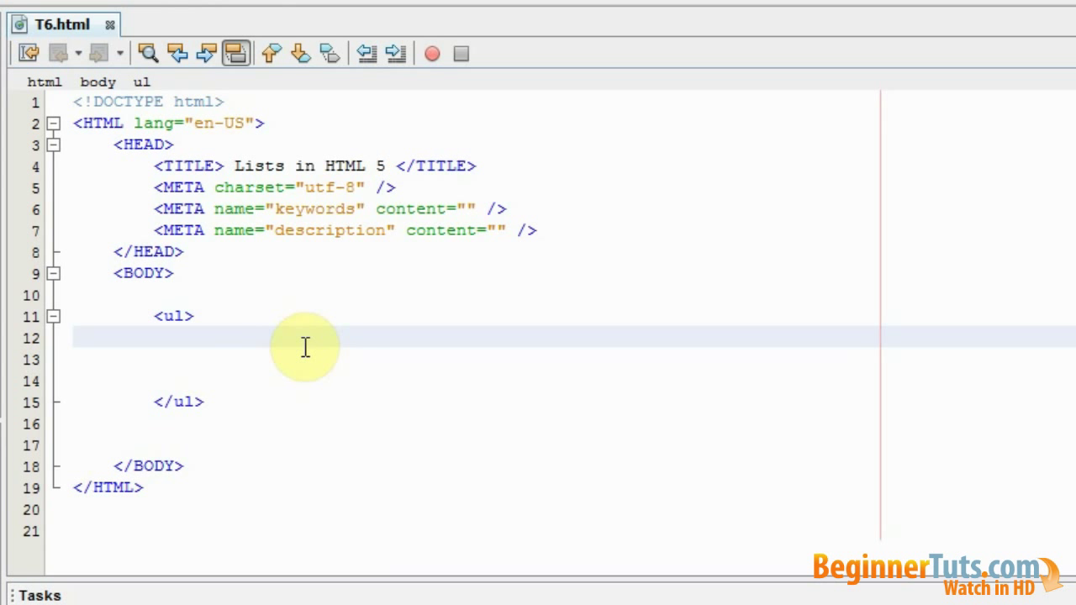
Add an <li> item reading 'Data 1' inside the unordered list
left_click(195, 336)
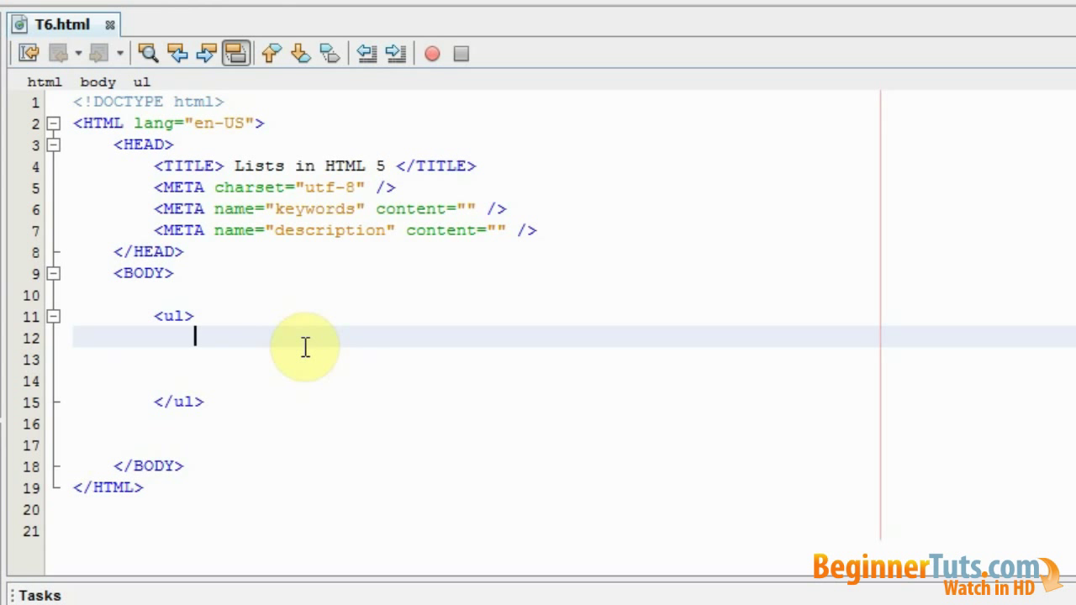
type("<l")
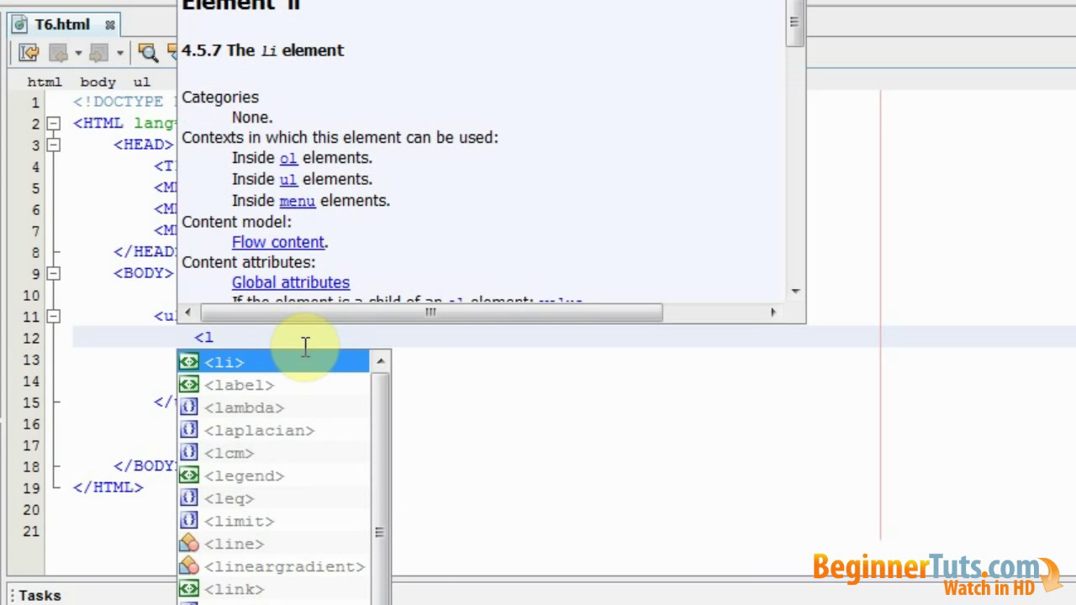
left_click(224, 361)
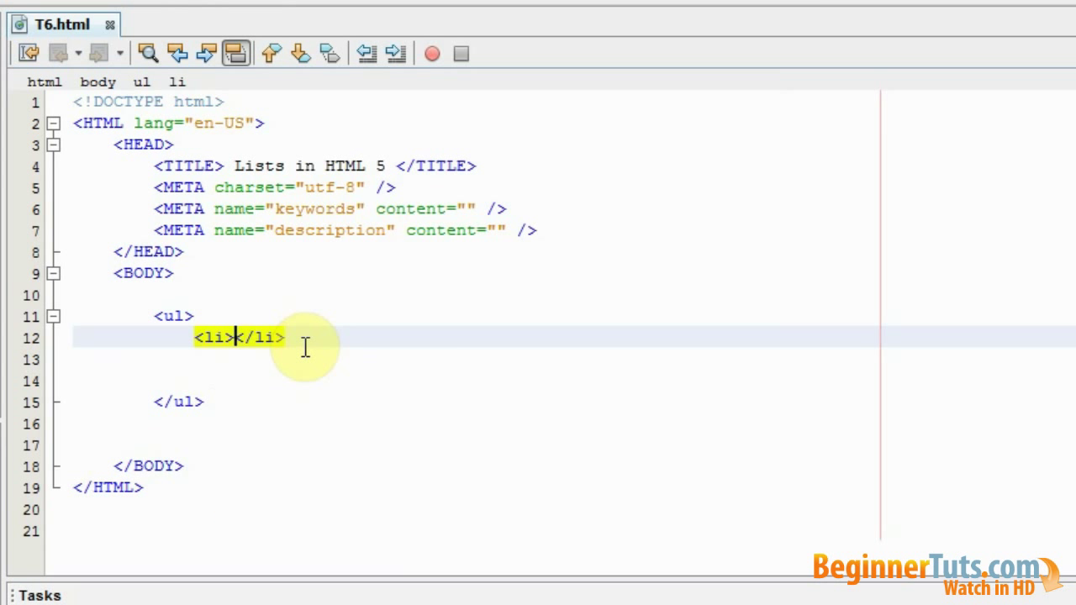
mouse_move(257, 340)
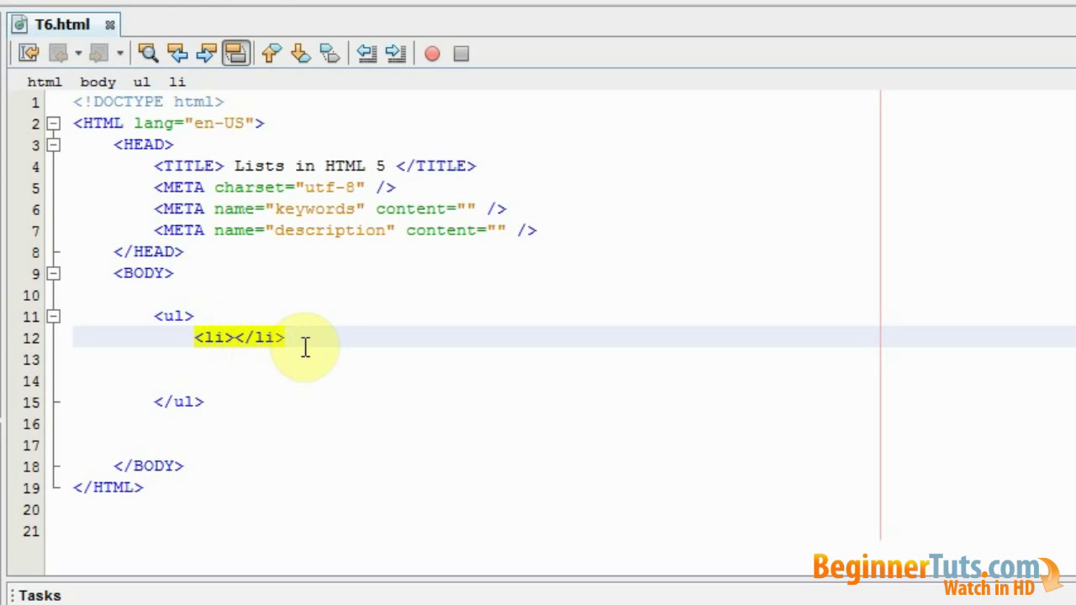
left_click(238, 337)
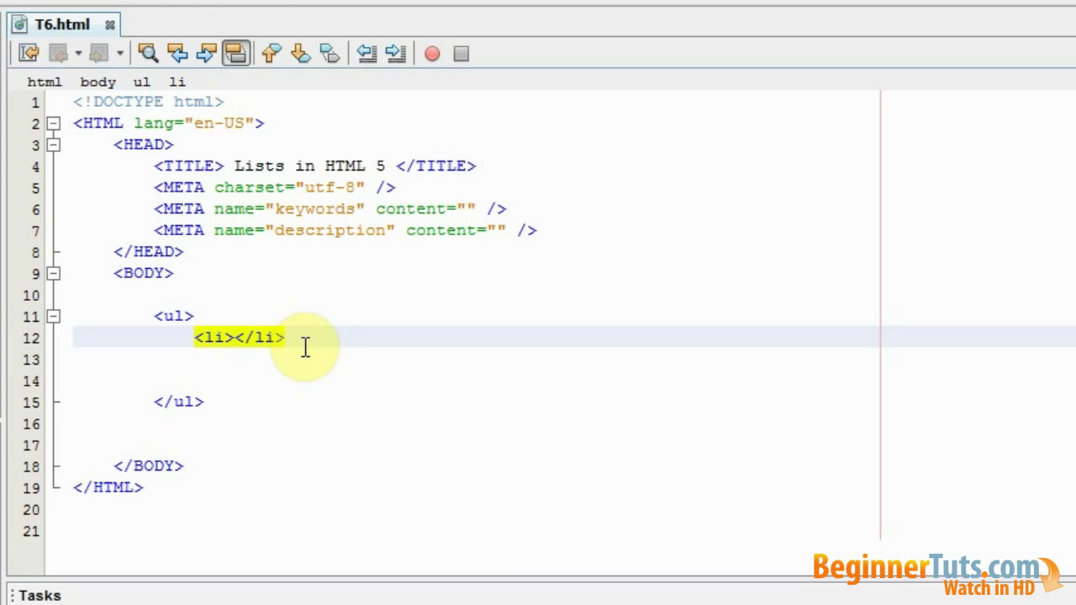
type("Data 1")
left_click(476, 360)
type("<li>Data 2</li>")
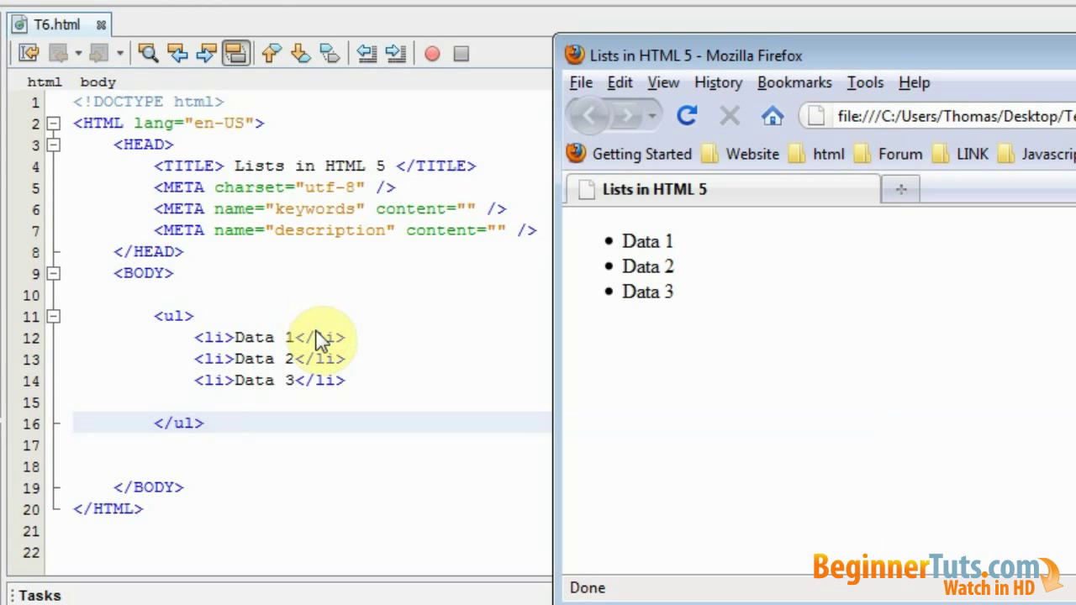
mouse_move(713, 240)
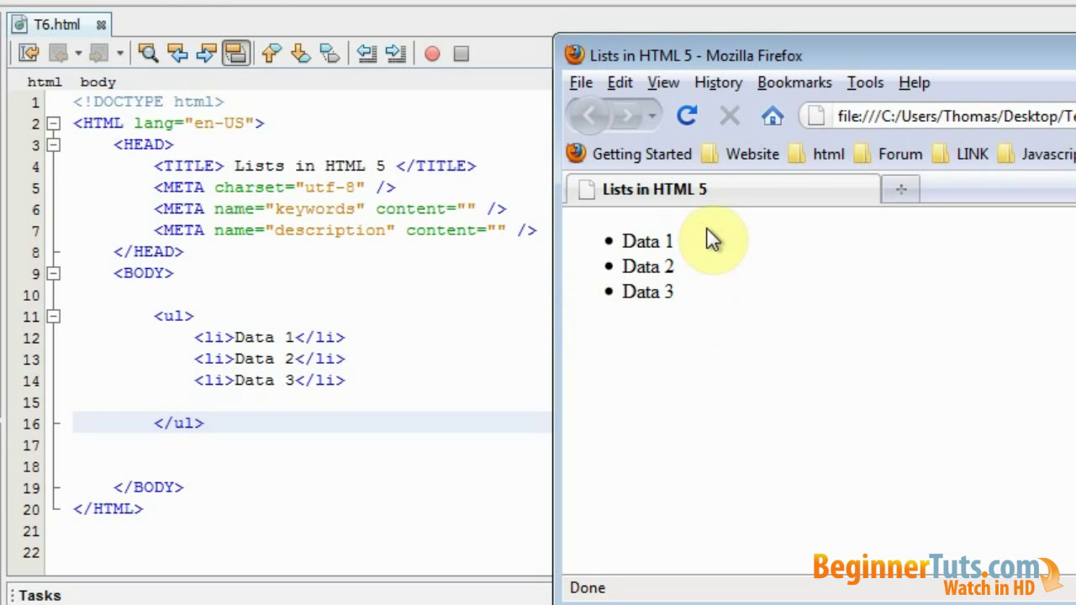
mouse_move(711, 315)
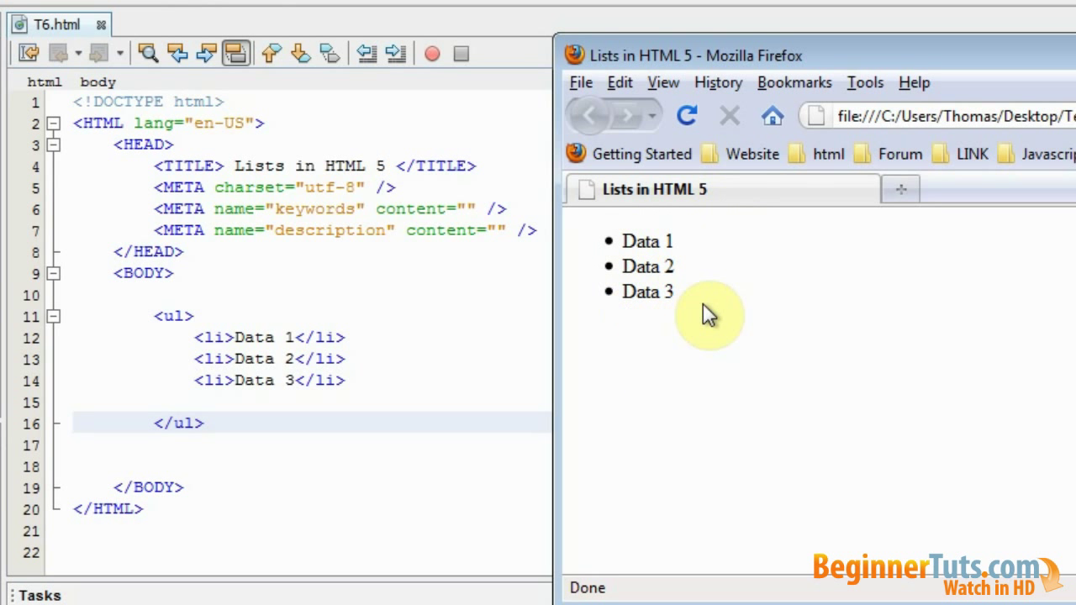
mouse_move(618, 253)
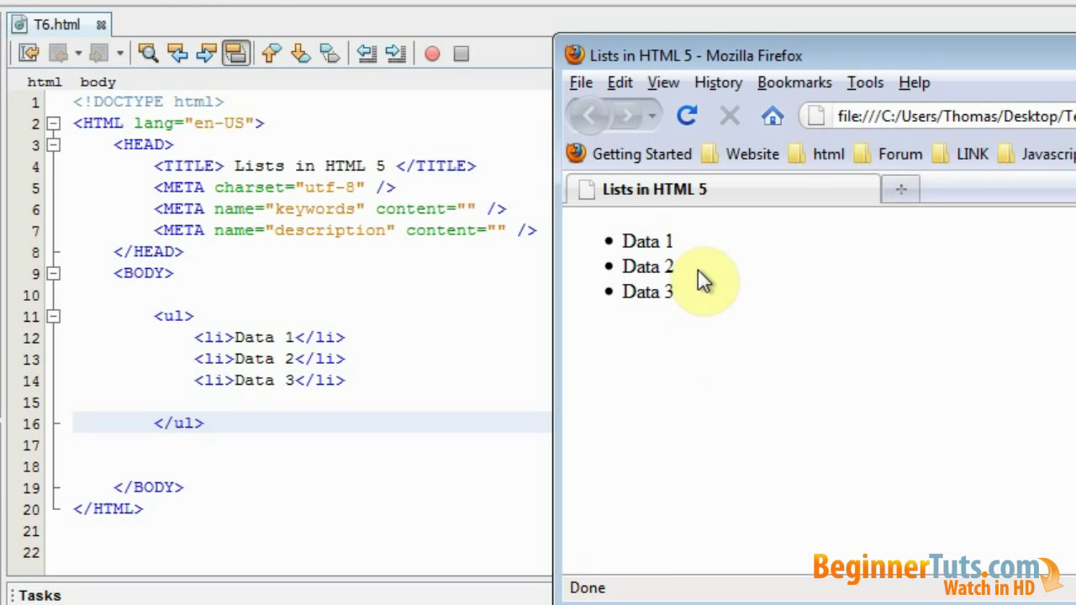
mouse_move(660, 293)
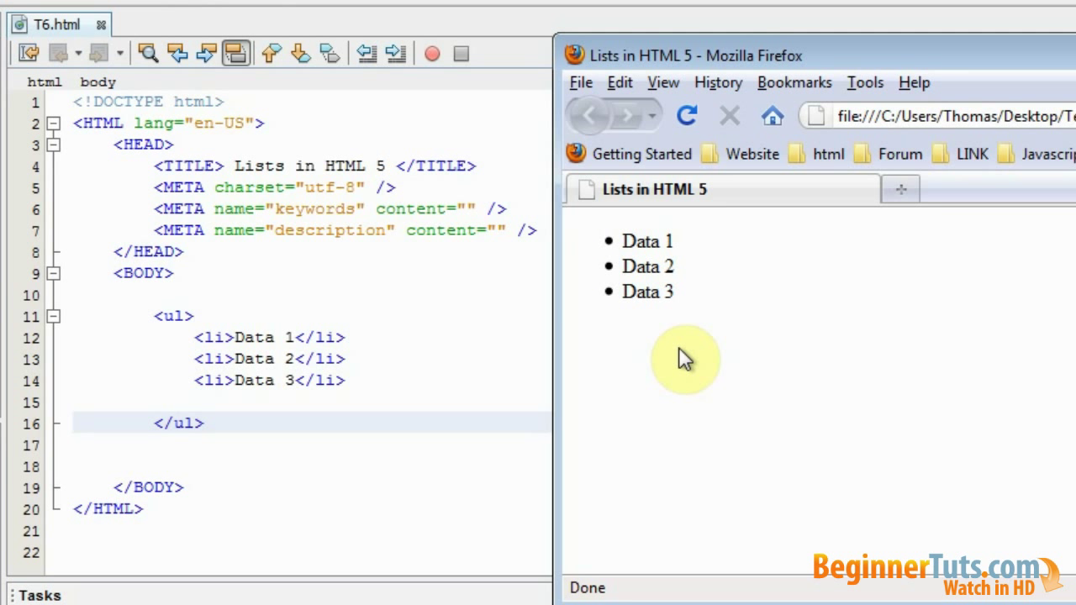
mouse_move(688, 356)
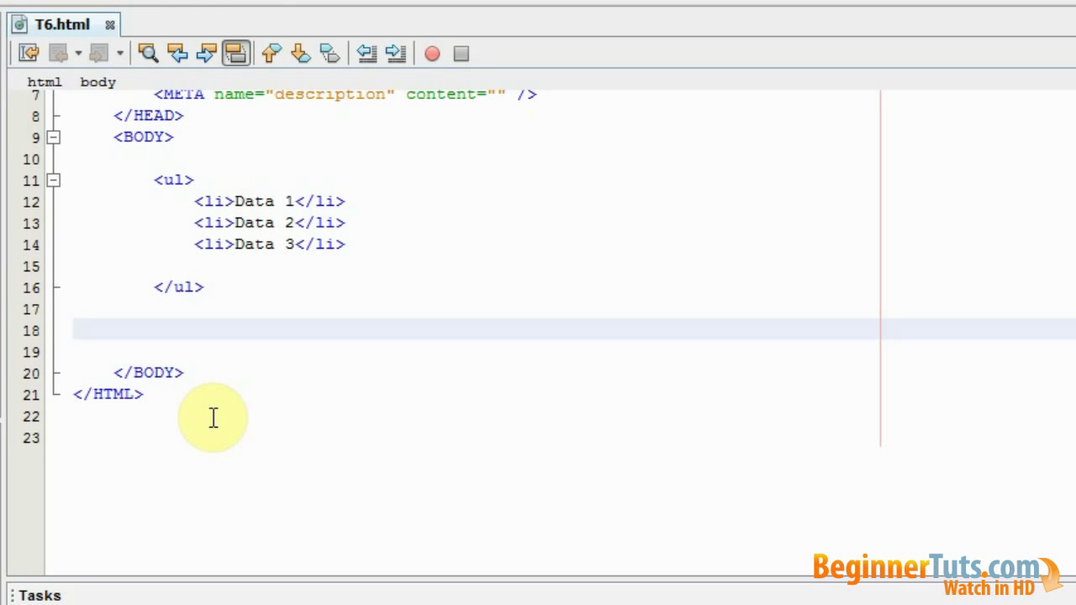
Start the ordered list with an <ol> tag after the unordered list
type("<ol>")
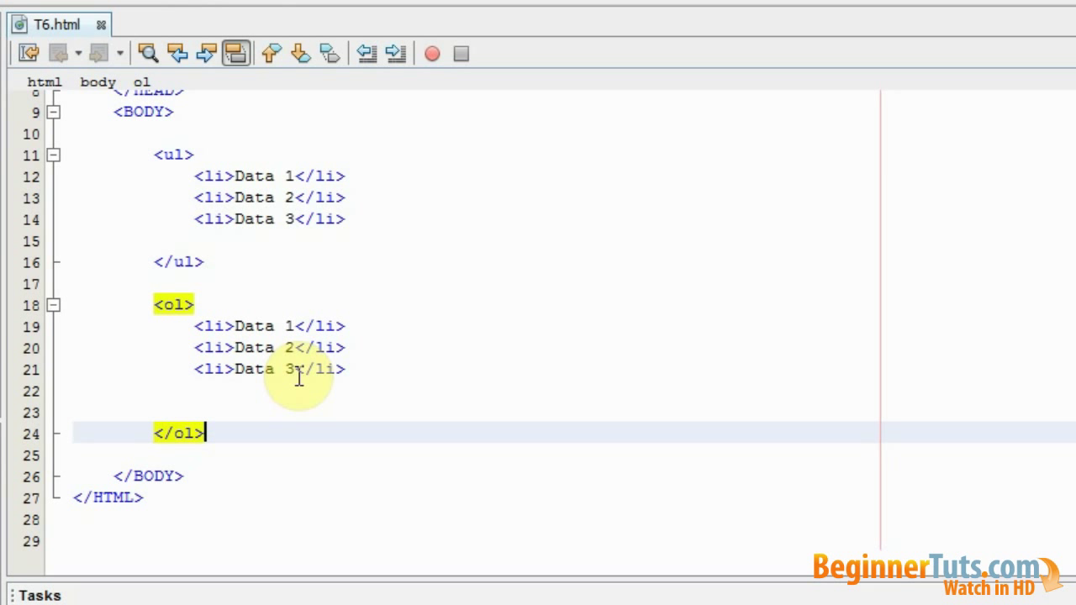
Insert a <dl> definition list below </ol> with a <dt> term 'Dog'
type("<dl>")
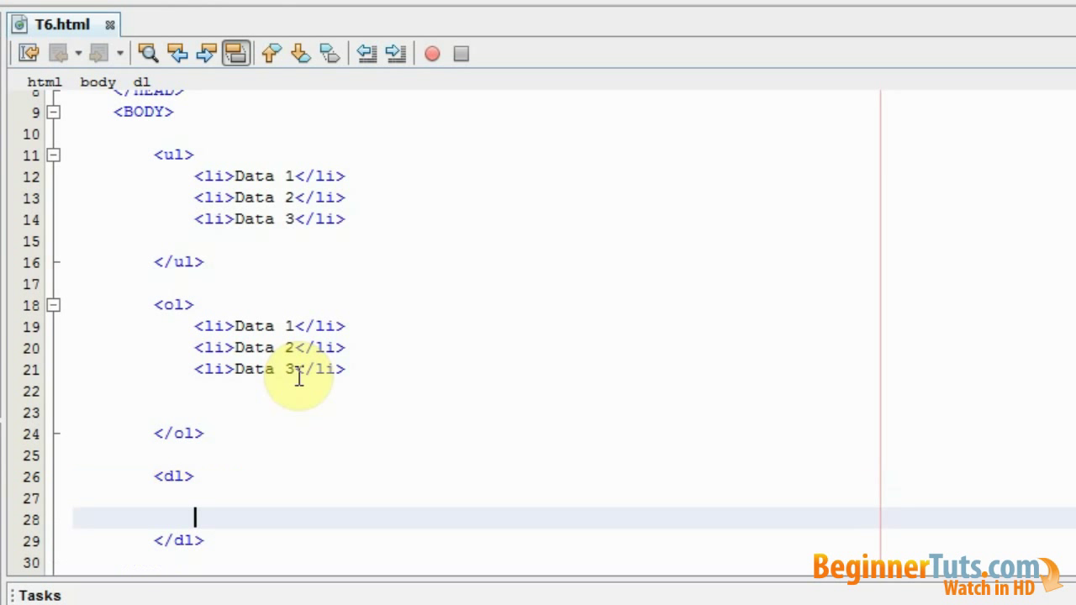
scroll("down", 3)
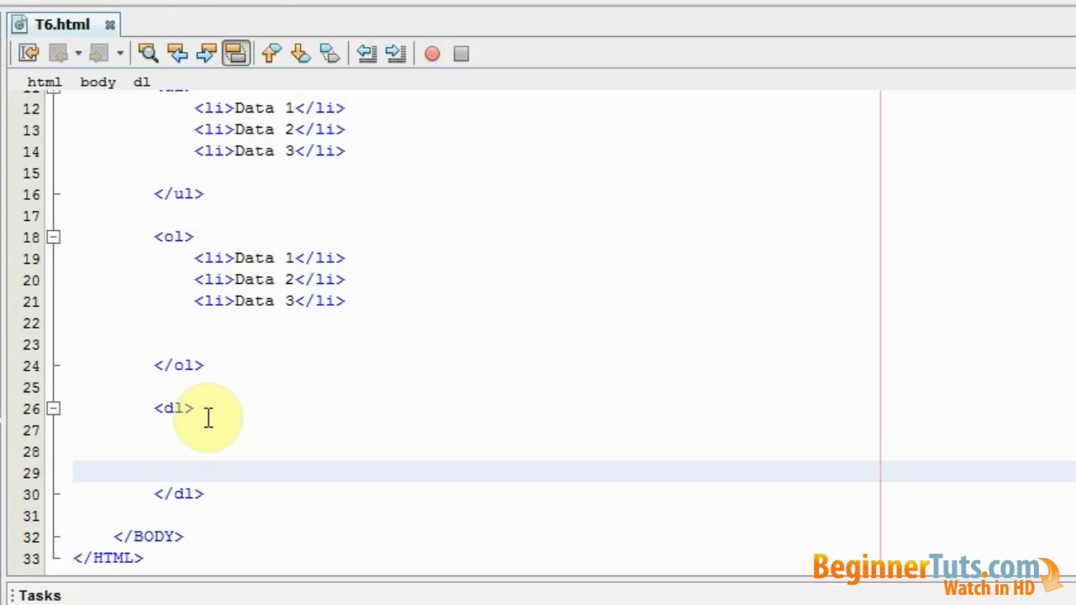
left_click(195, 472)
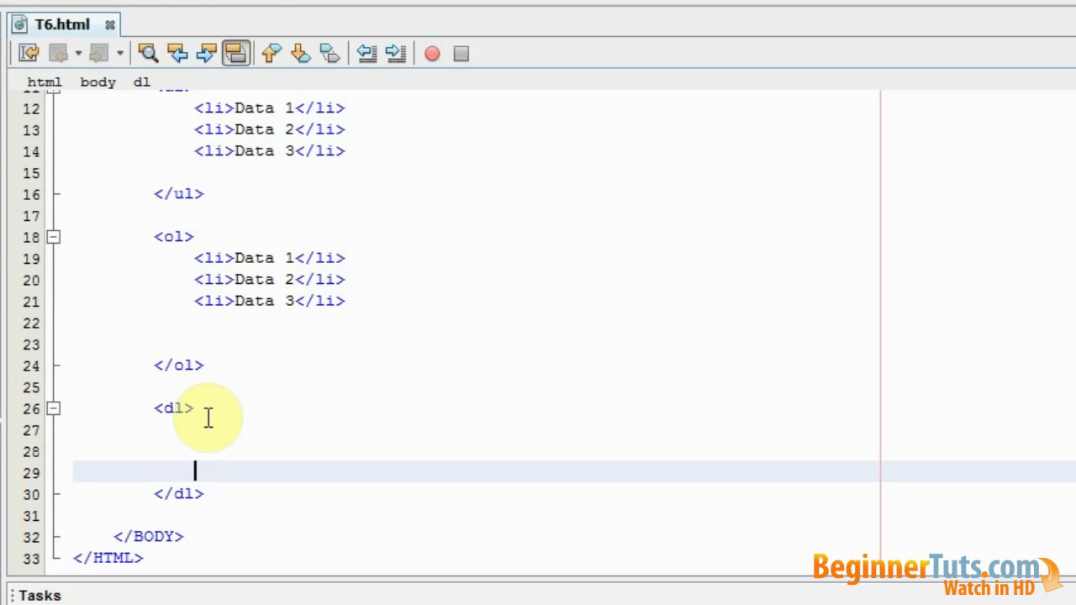
mouse_move(519, 460)
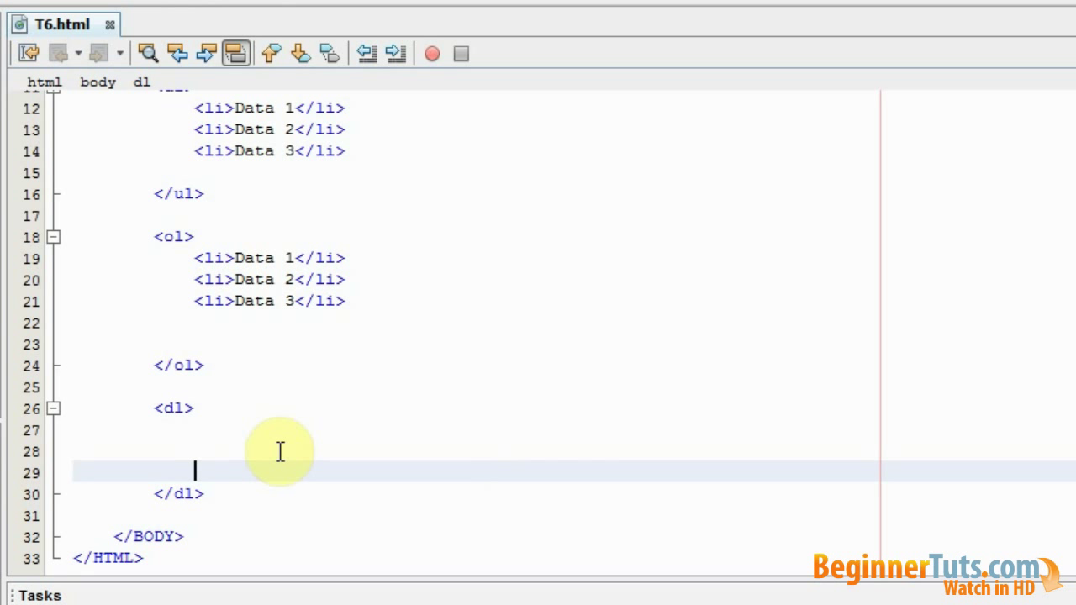
type("<")
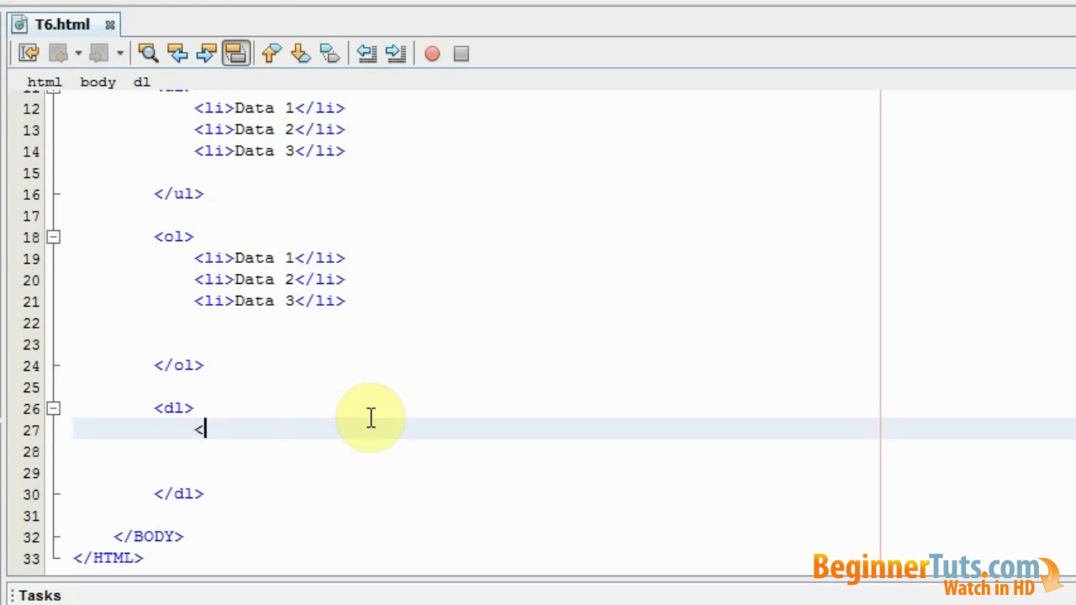
type("dt></dt>")
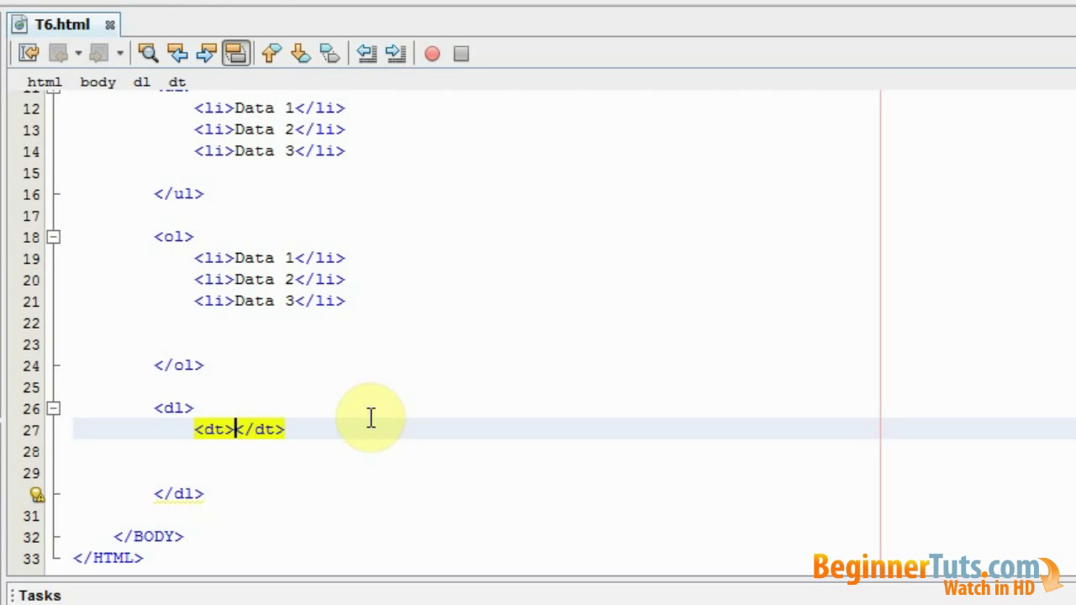
type("Dog")
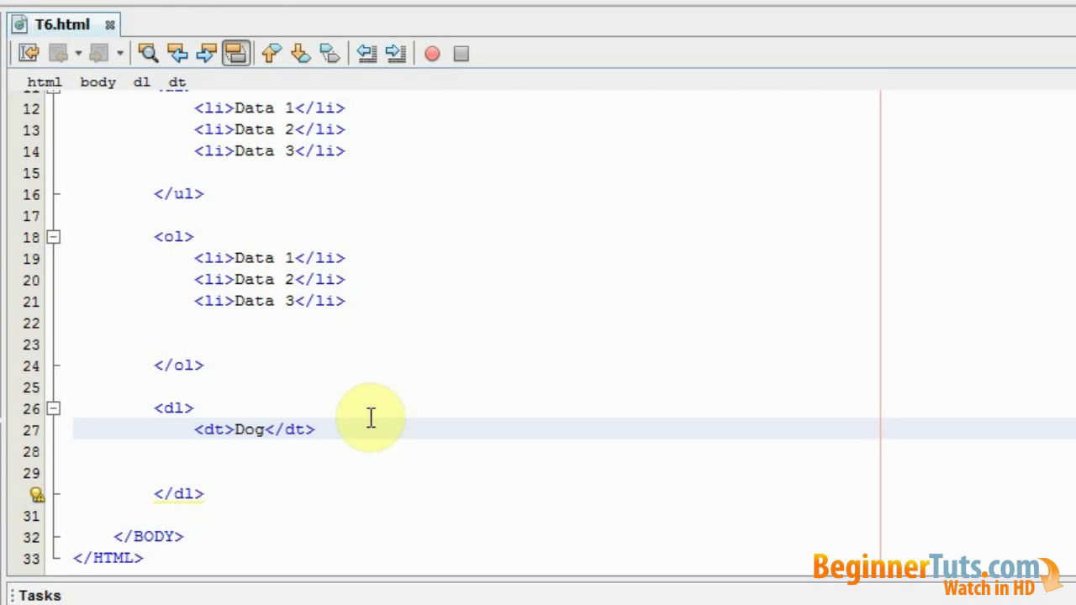
Add a <dd> definition 'A nice and white' below the Dog term
left_click(265, 429)
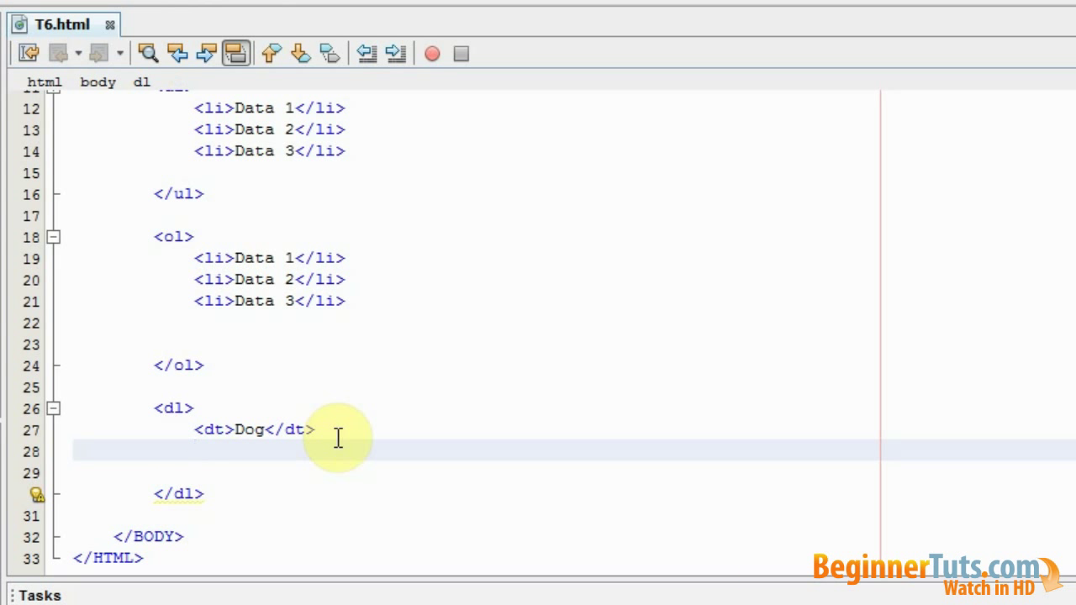
type("<dd></dd>")
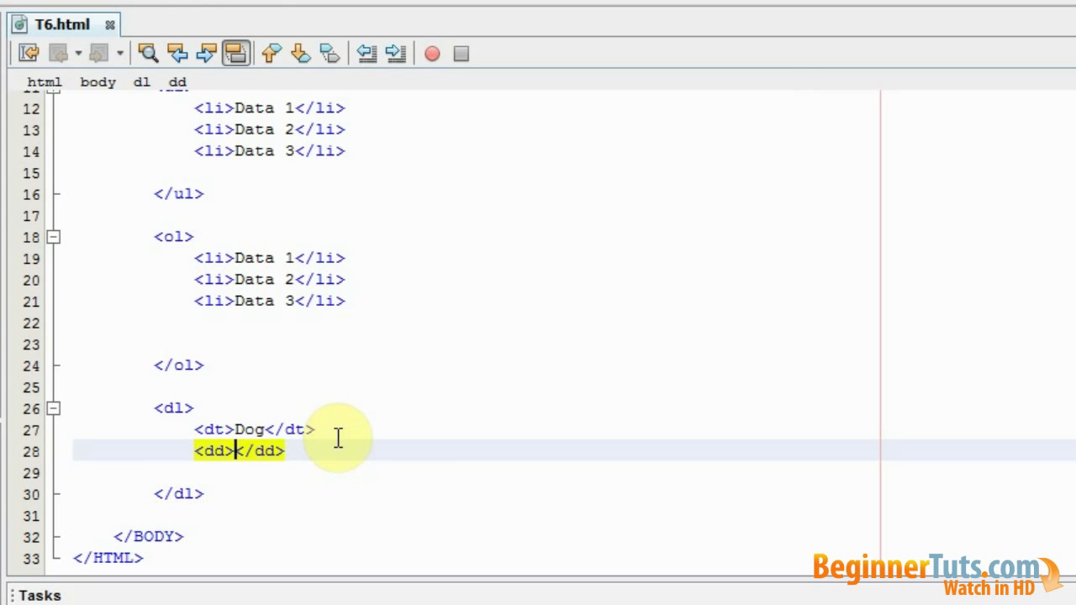
type("A ni")
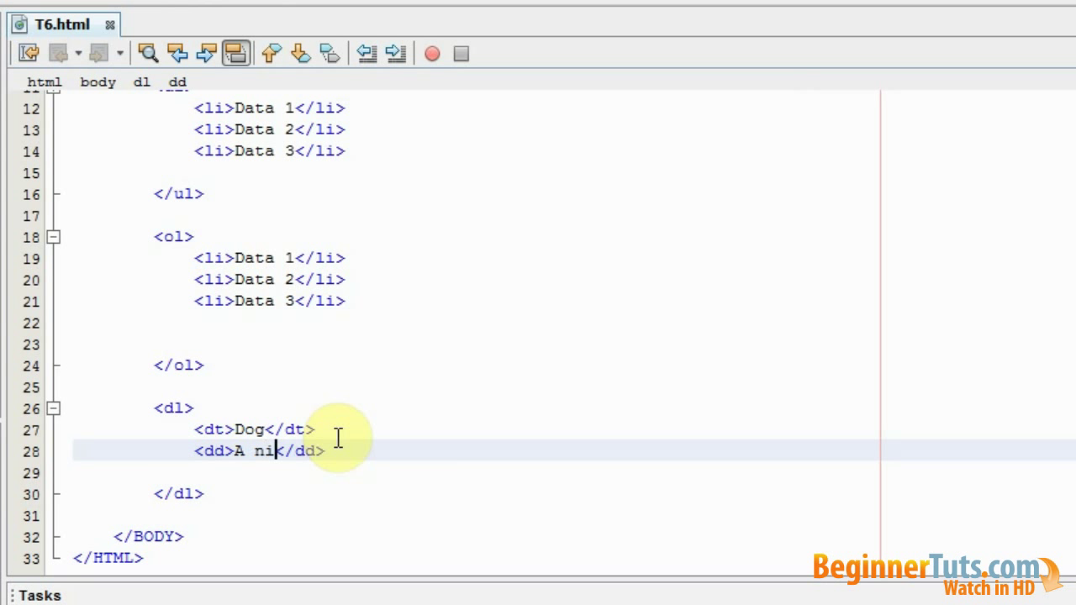
type("ce and white dog")
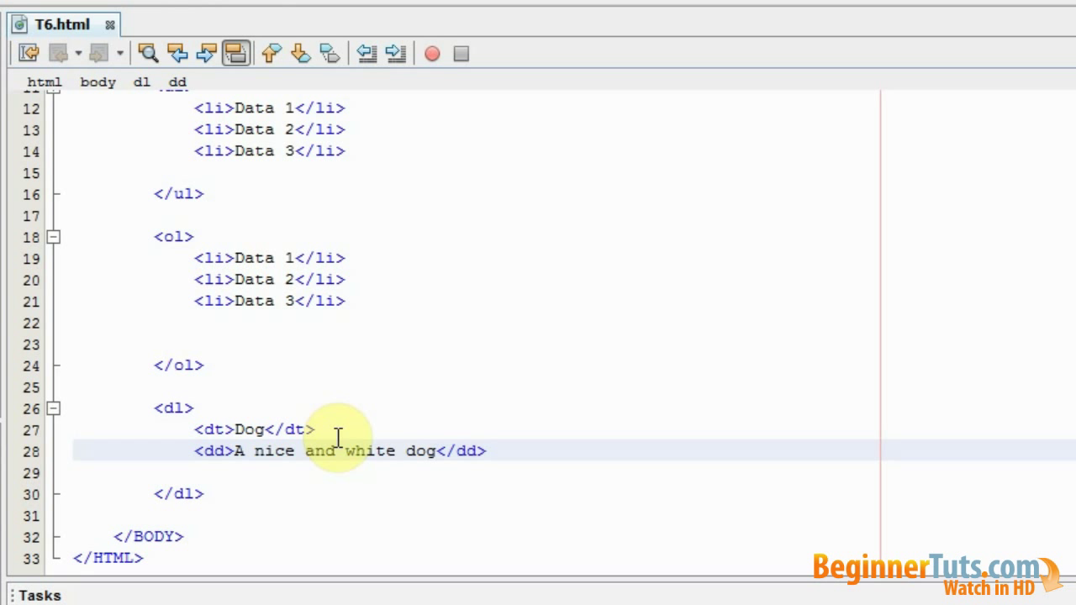
mouse_move(273, 425)
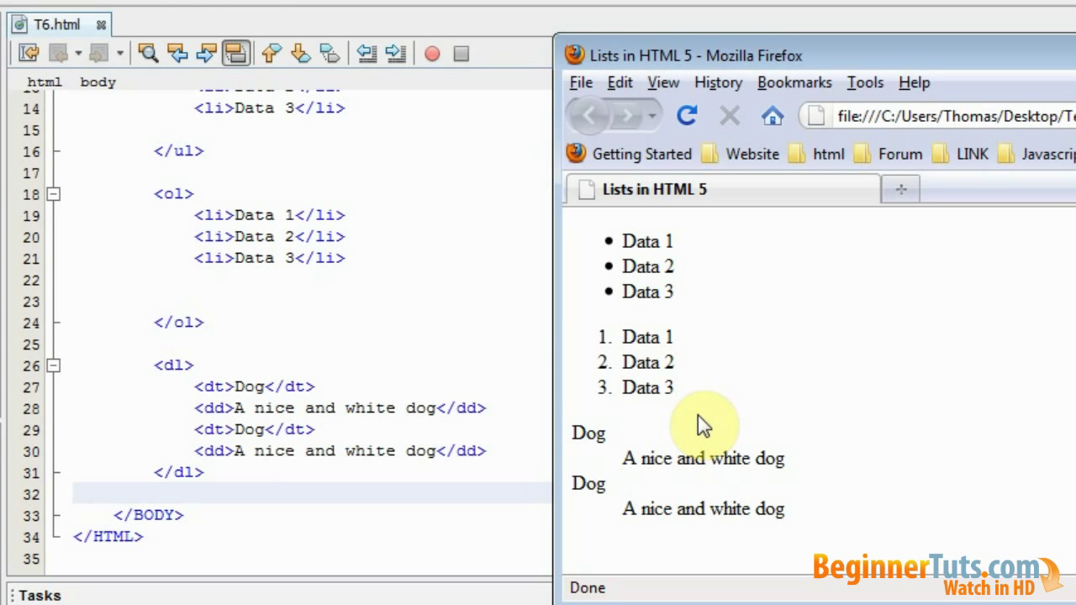
mouse_move(572, 494)
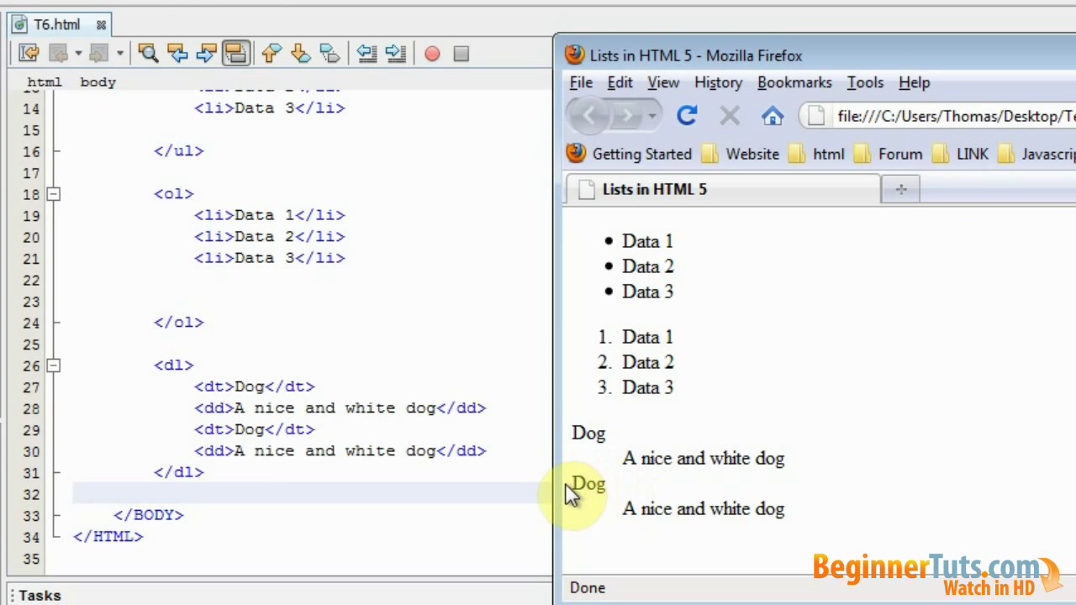
mouse_move(757, 517)
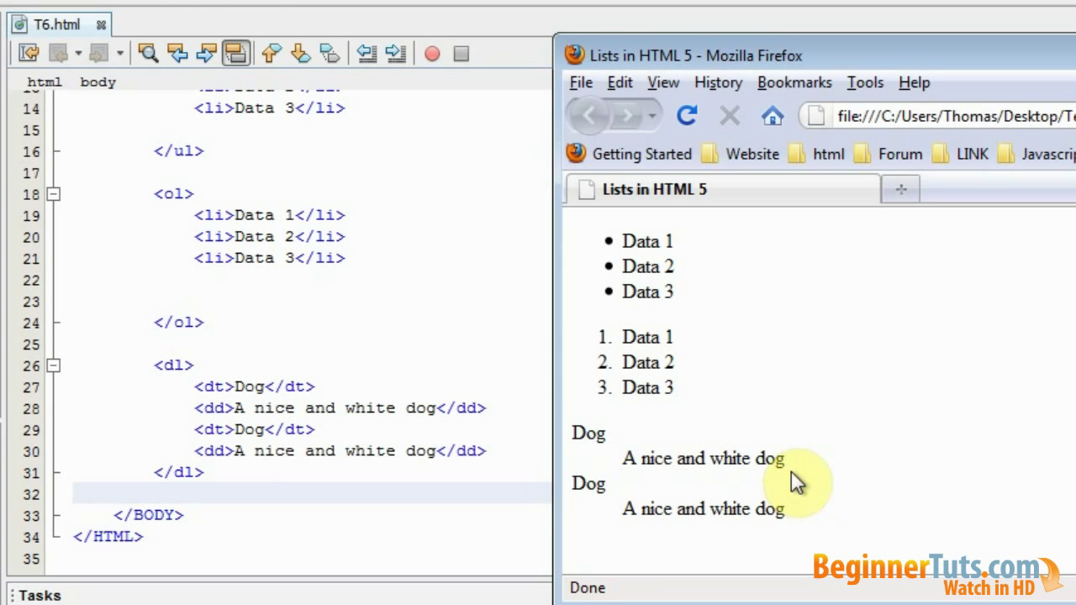
mouse_move(622, 429)
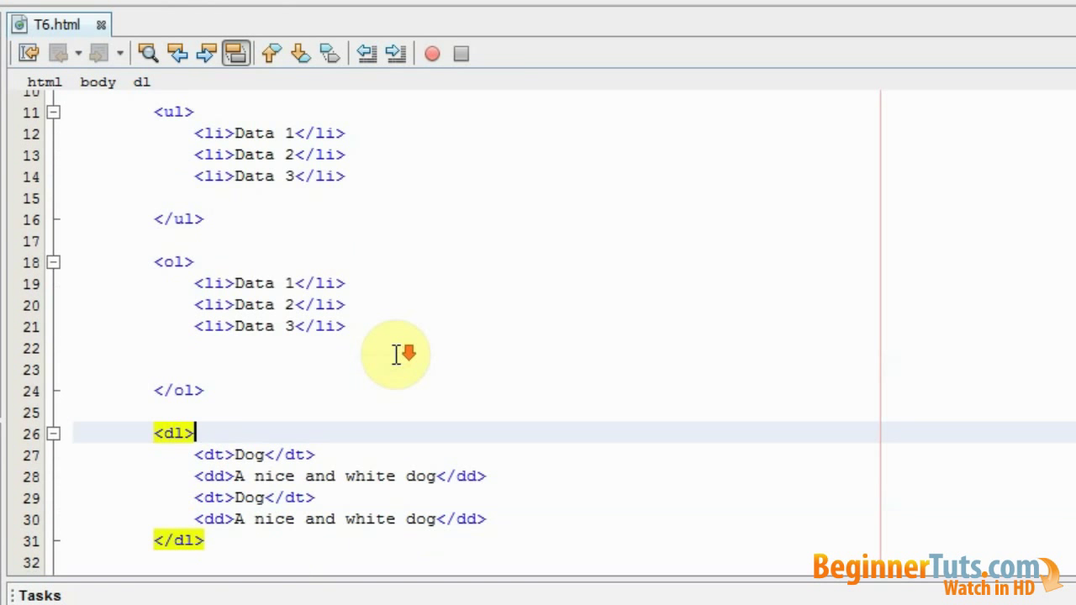
Scroll up through the T6.html source in the NetBeans editor
scroll("up", 3)
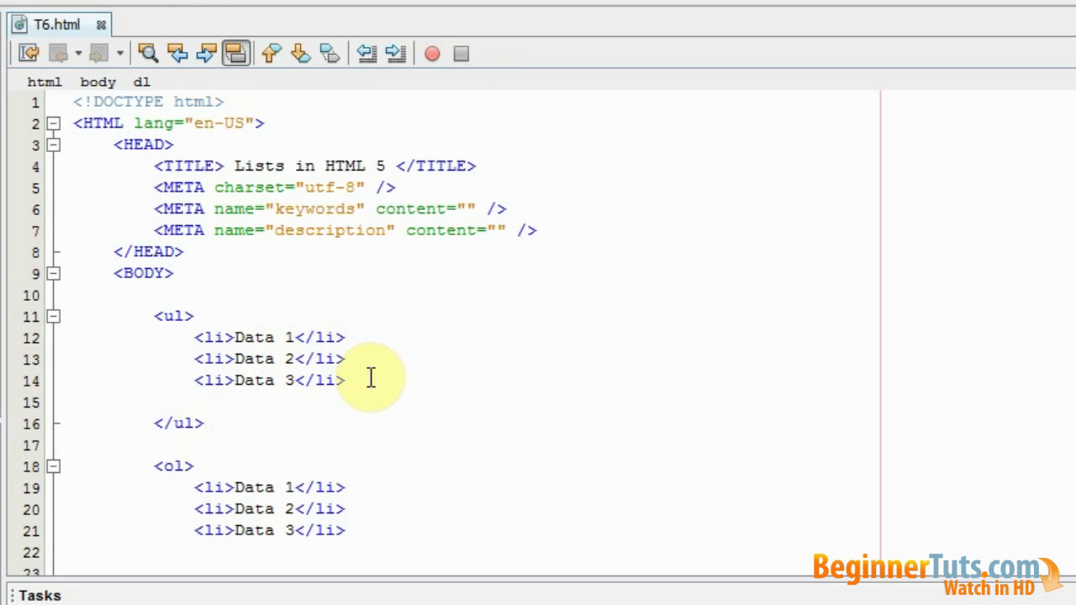